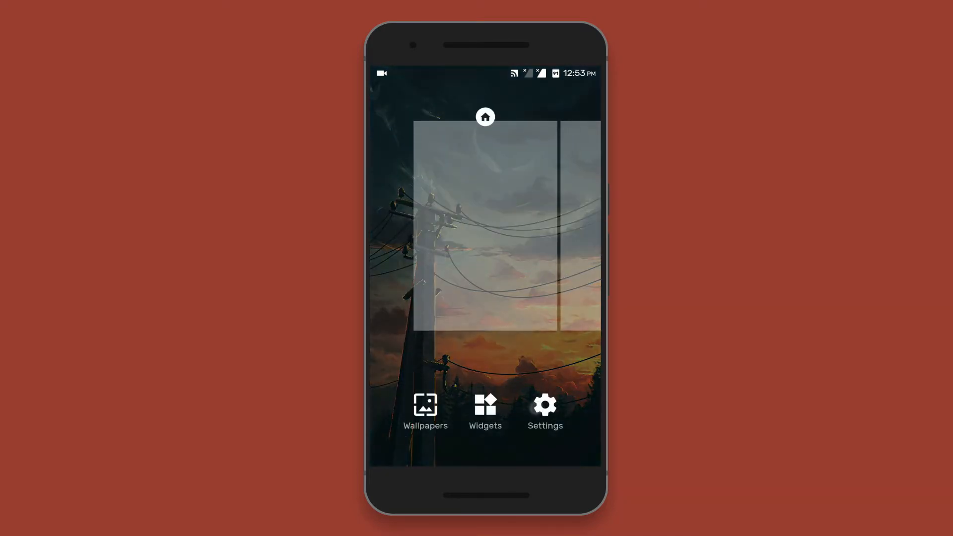
Set the Nova desktop grid to 5 by 5 from the Desktop settings
{"action": "left_click", "coordinate": [545, 405]}
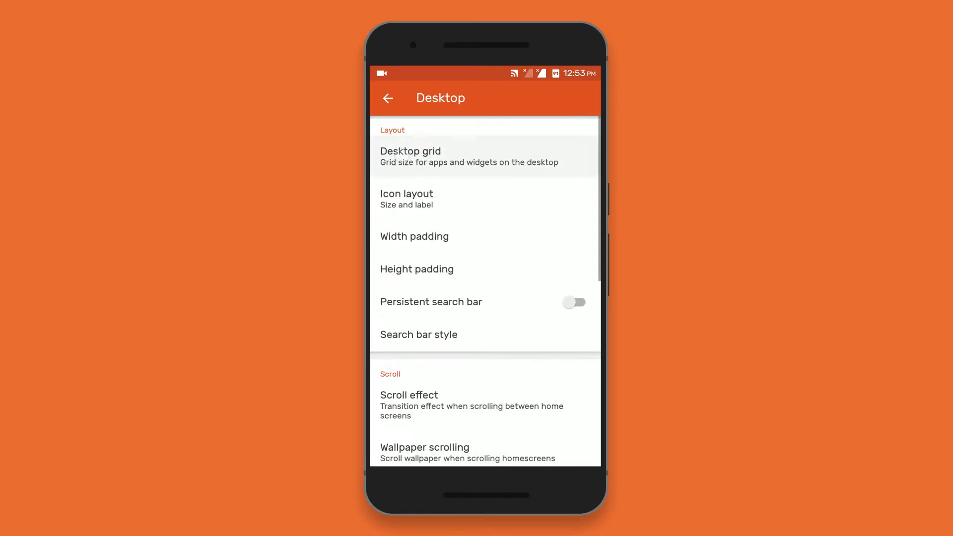
{"action": "left_click", "coordinate": [410, 156]}
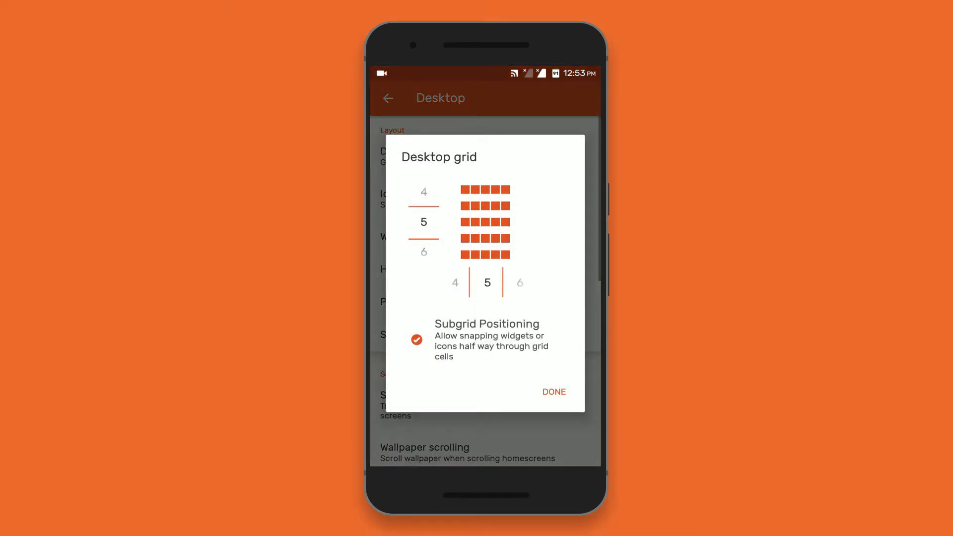
{"action": "left_click", "coordinate": [554, 392]}
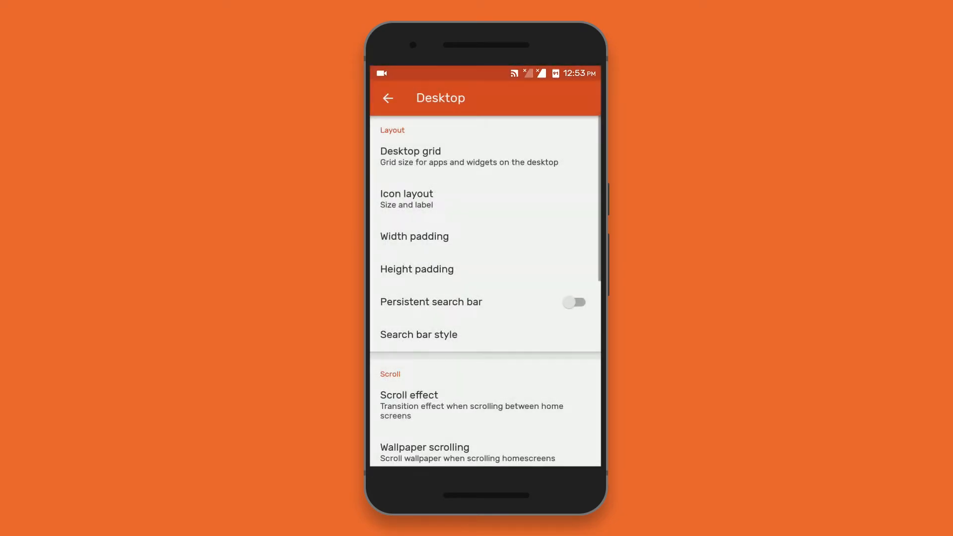
Choose a scroll effect for transitions between home screens
{"action": "left_click", "coordinate": [409, 395]}
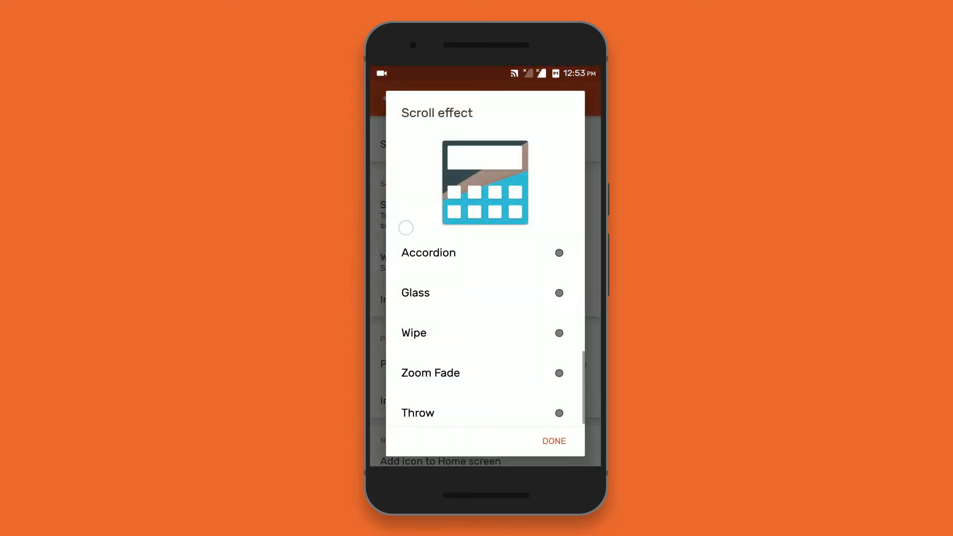
{"action": "left_click", "coordinate": [559, 334]}
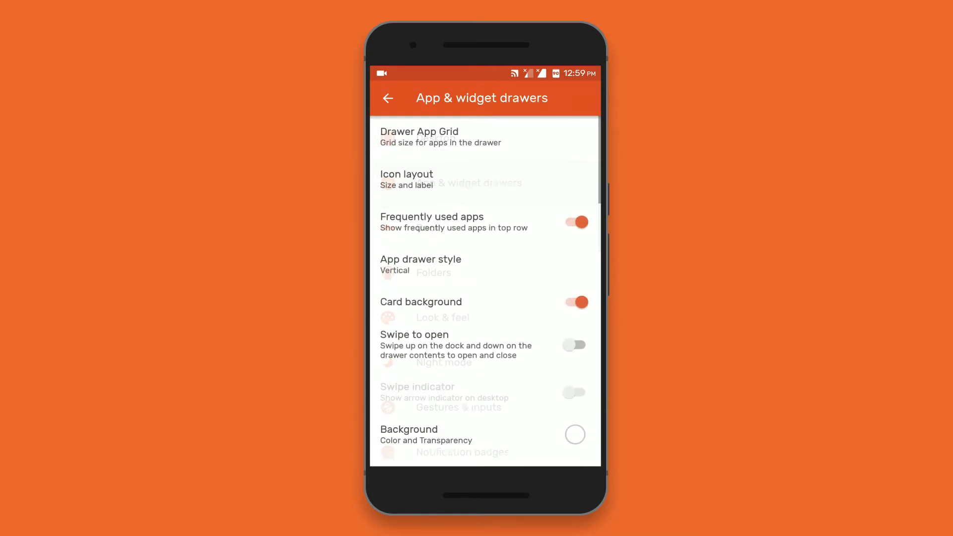
Give the app drawer a 5 by 4 grid, card background off and swipe indicator hidden
{"action": "left_click", "coordinate": [419, 136]}
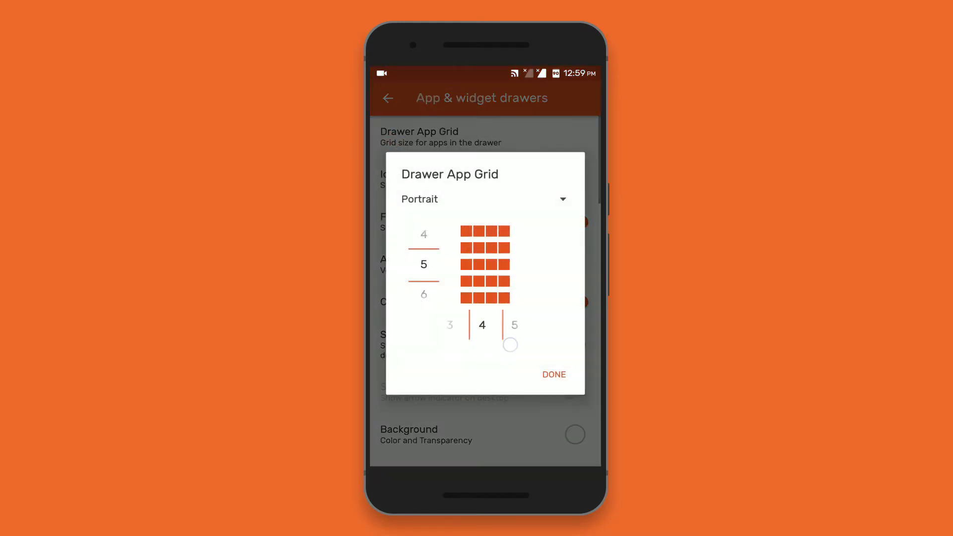
{"action": "left_click", "coordinate": [554, 374]}
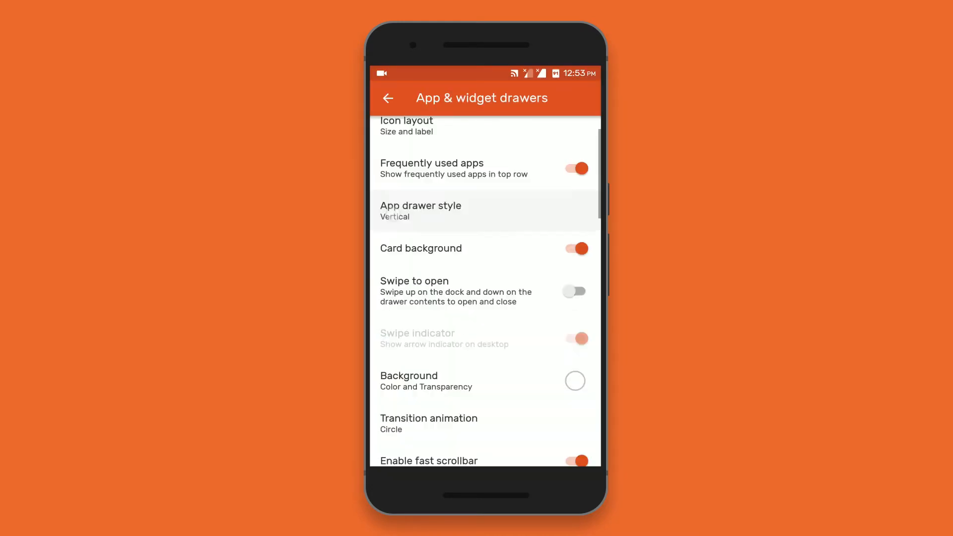
{"action": "left_click", "coordinate": [420, 211]}
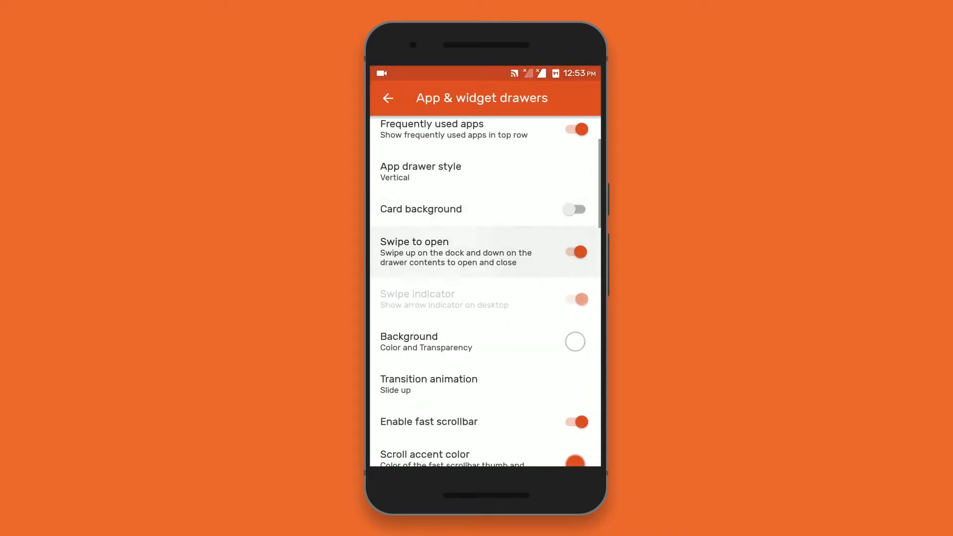
{"action": "left_click", "coordinate": [574, 299]}
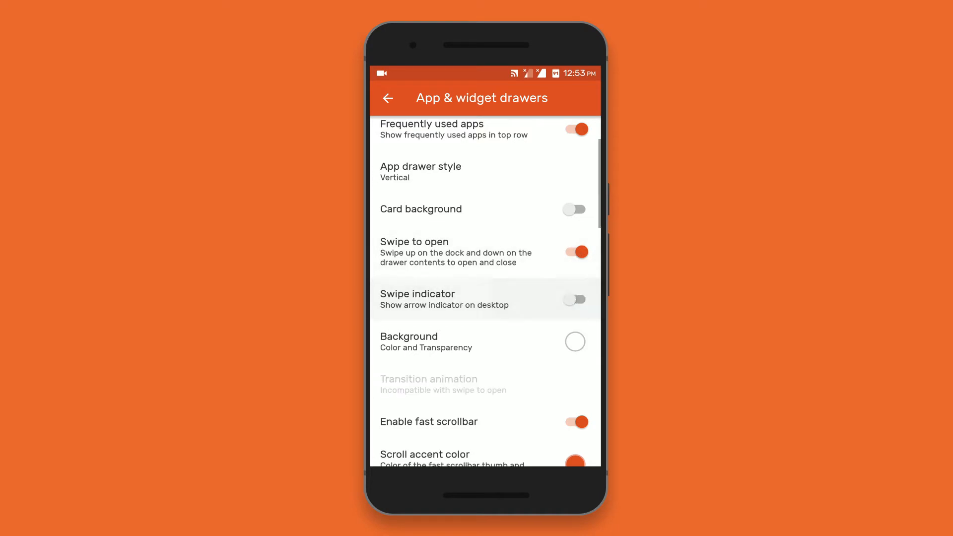
{"action": "left_click", "coordinate": [575, 342]}
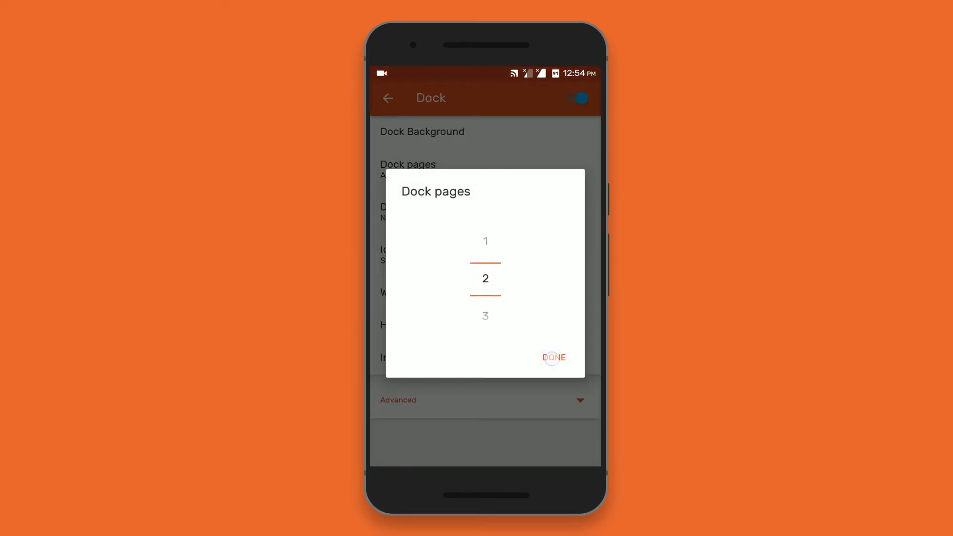
Set the dock to 2 pages of 5 icons sized at 115%
{"action": "left_click", "coordinate": [554, 358]}
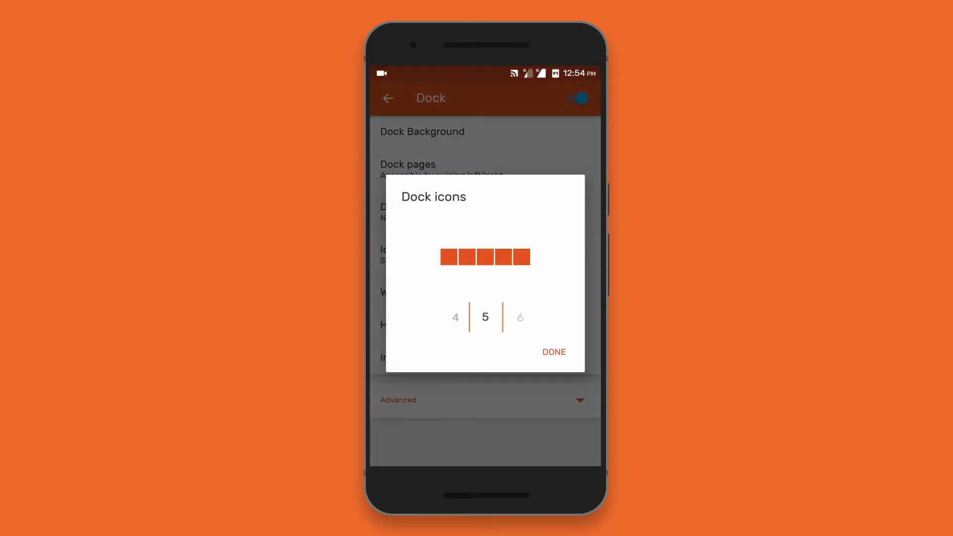
{"action": "left_click", "coordinate": [553, 352]}
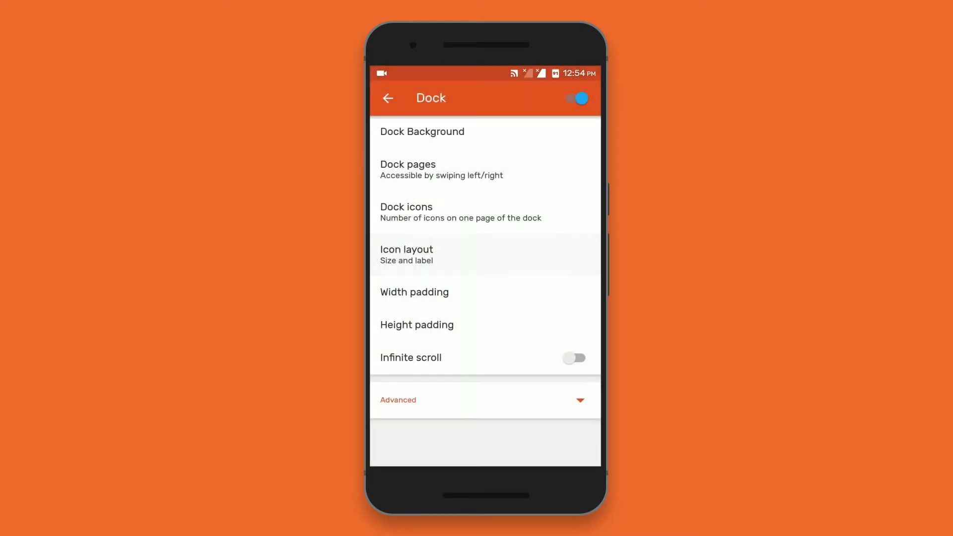
{"action": "left_click", "coordinate": [407, 255]}
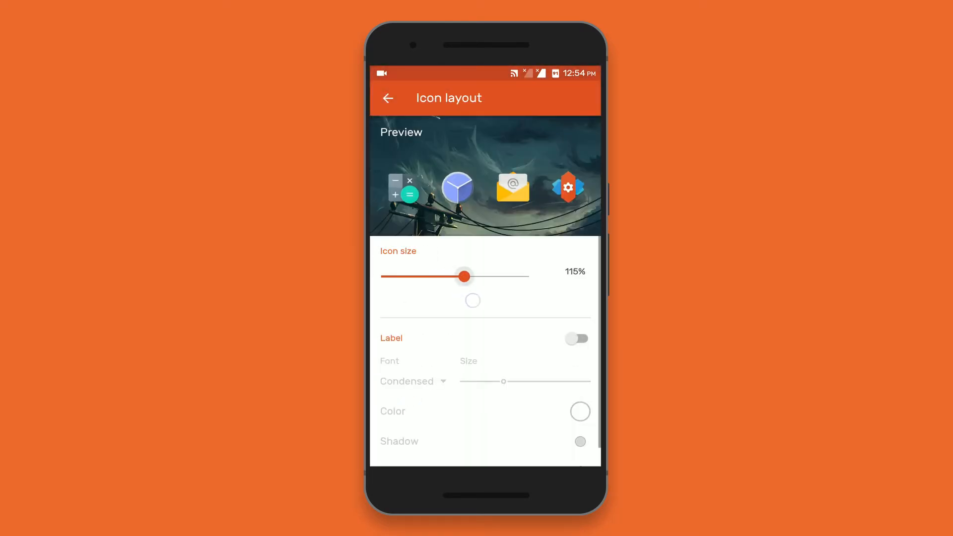
{"action": "left_click_drag", "start_coordinate": [463, 276], "coordinate": [473, 276]}
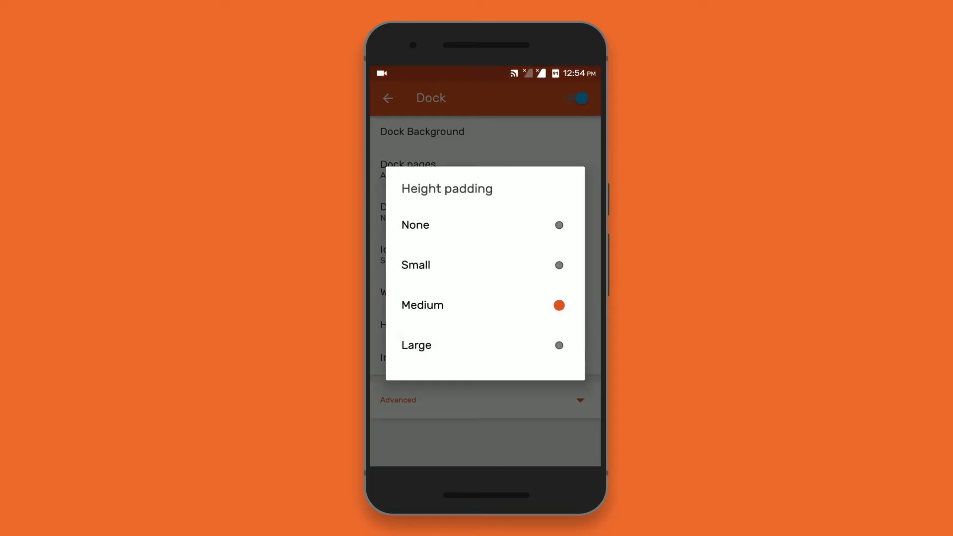
Use medium height padding for the dock and leave Nova Settings
{"action": "left_click", "coordinate": [422, 305]}
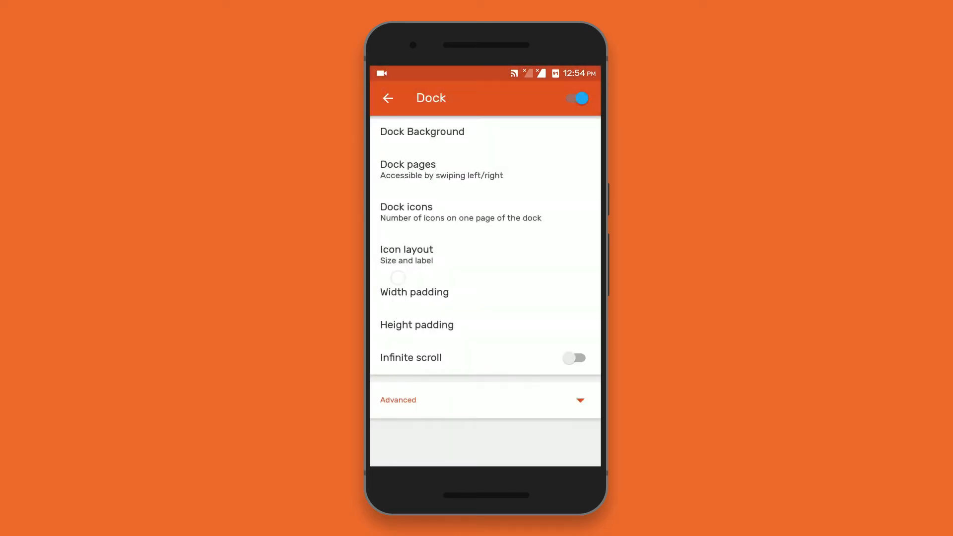
{"action": "left_click", "coordinate": [387, 98]}
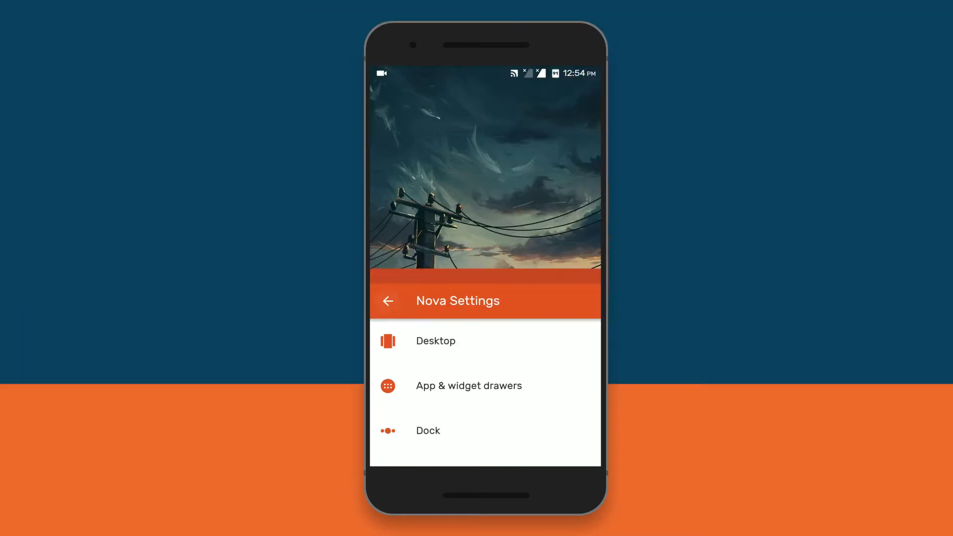
{"action": "left_click", "coordinate": [388, 301]}
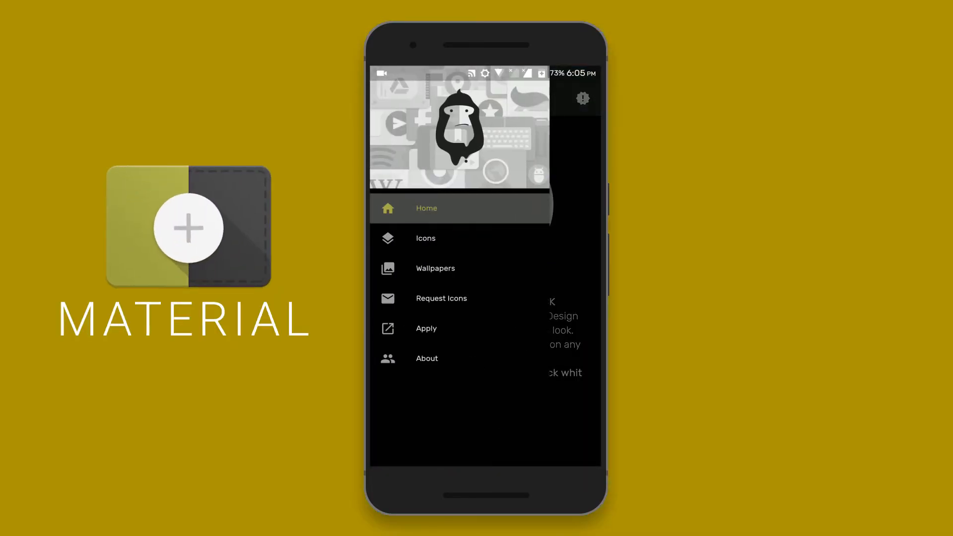
Browse through the Material Cards icon list
{"action": "left_click", "coordinate": [425, 238]}
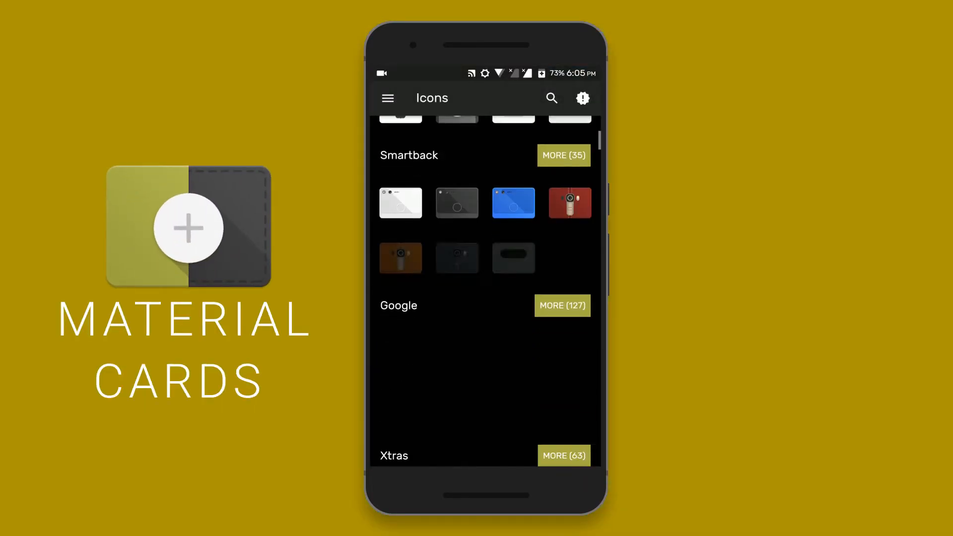
{"action": "scroll", "scroll_direction": "down", "scroll_amount": 3}
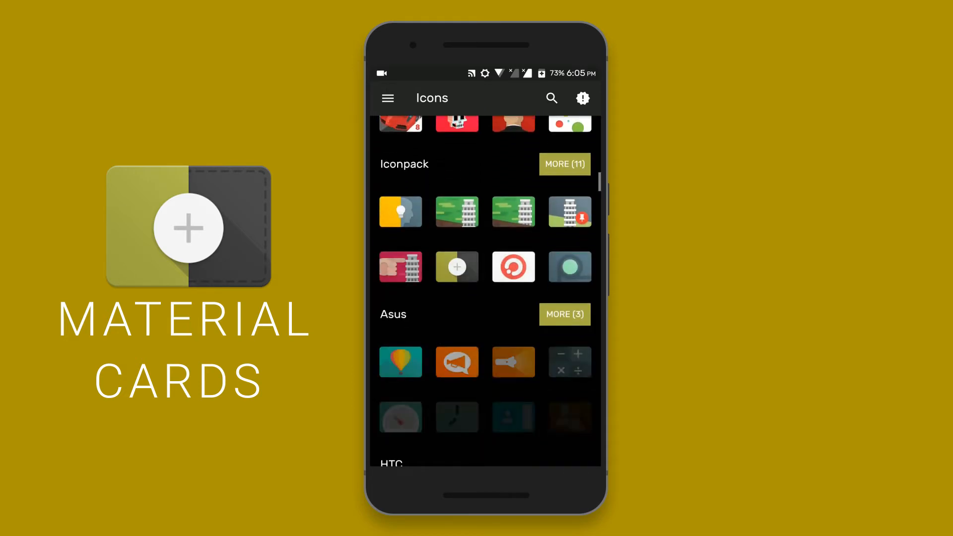
{"action": "scroll", "scroll_direction": "down", "scroll_amount": 3}
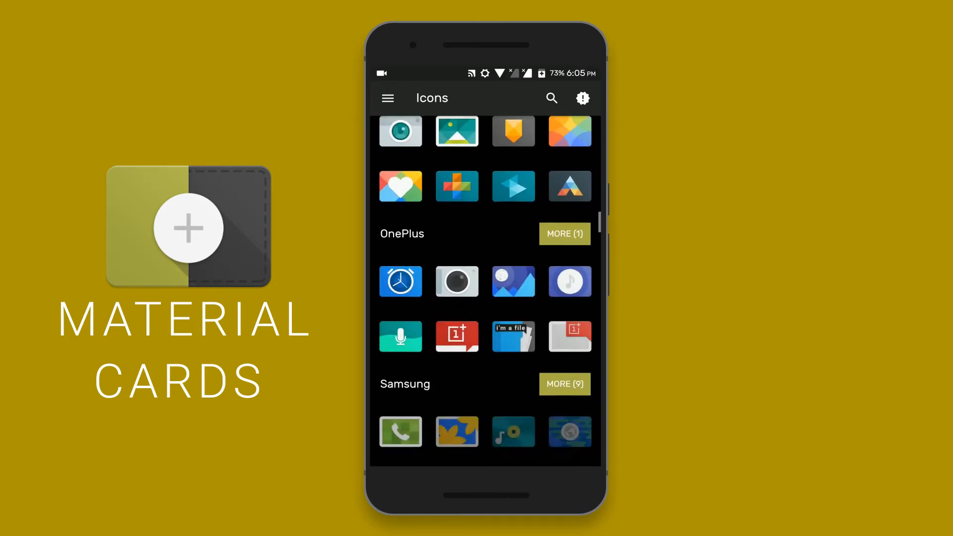
{"action": "scroll", "scroll_direction": "down", "scroll_amount": 3}
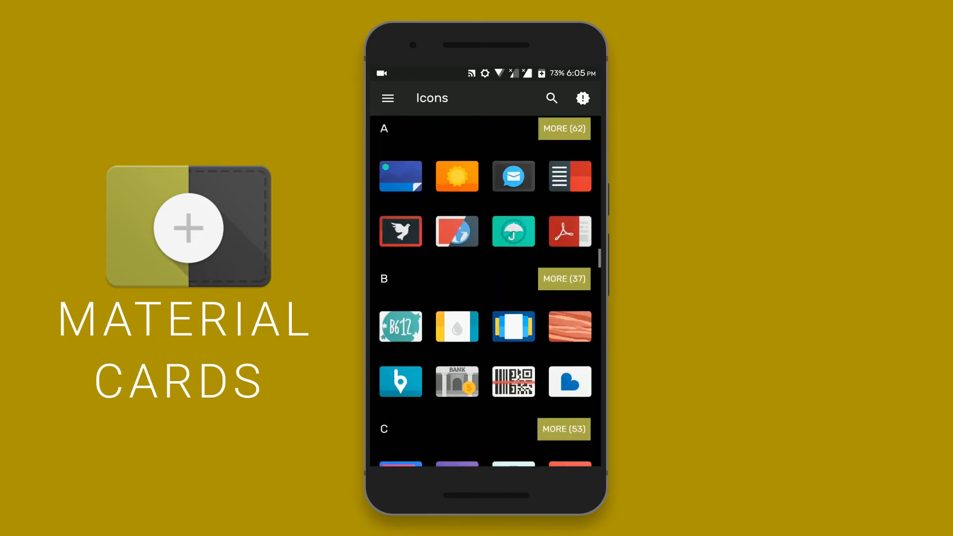
{"action": "scroll", "scroll_direction": "down", "scroll_amount": 3}
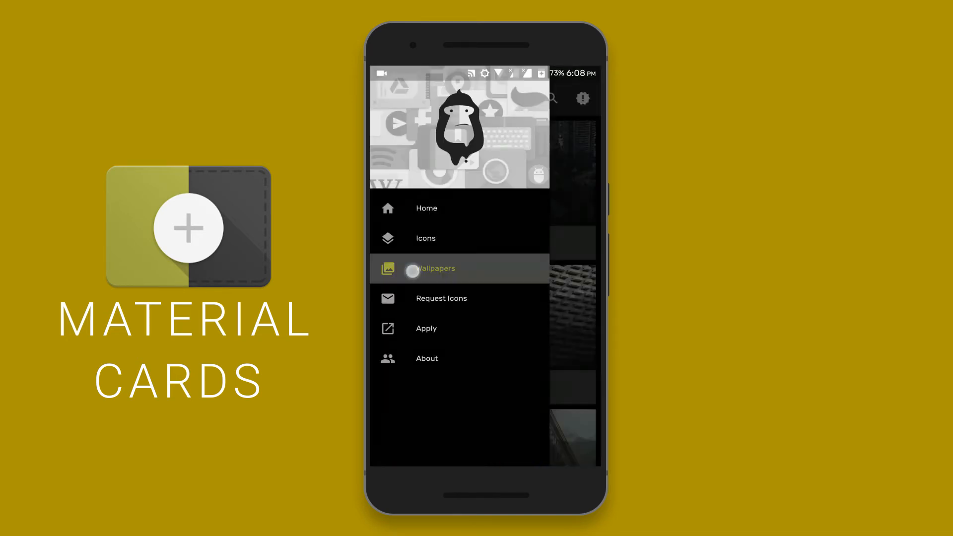
Browse the wallpaper gallery, then view every icon in the Google category
{"action": "left_click", "coordinate": [434, 269]}
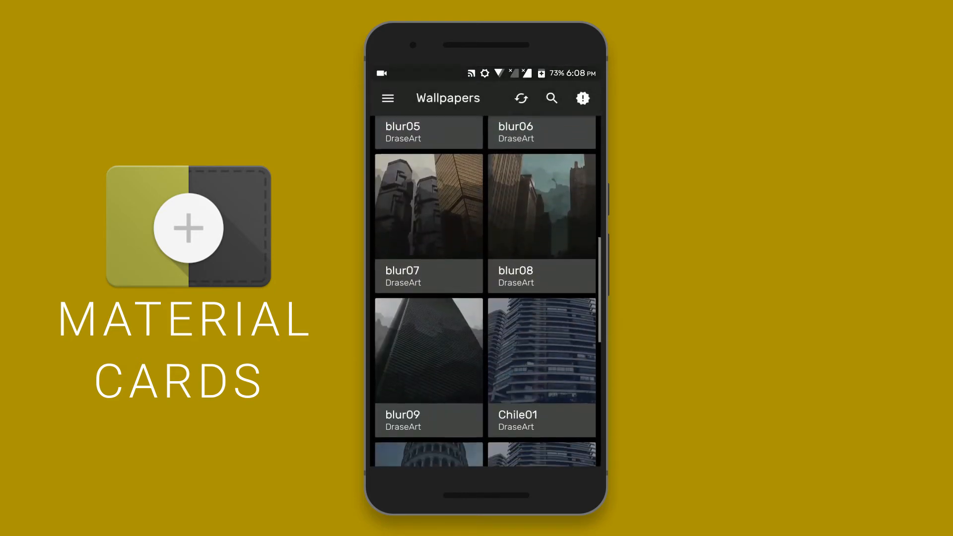
{"action": "scroll", "scroll_direction": "down", "scroll_amount": 3}
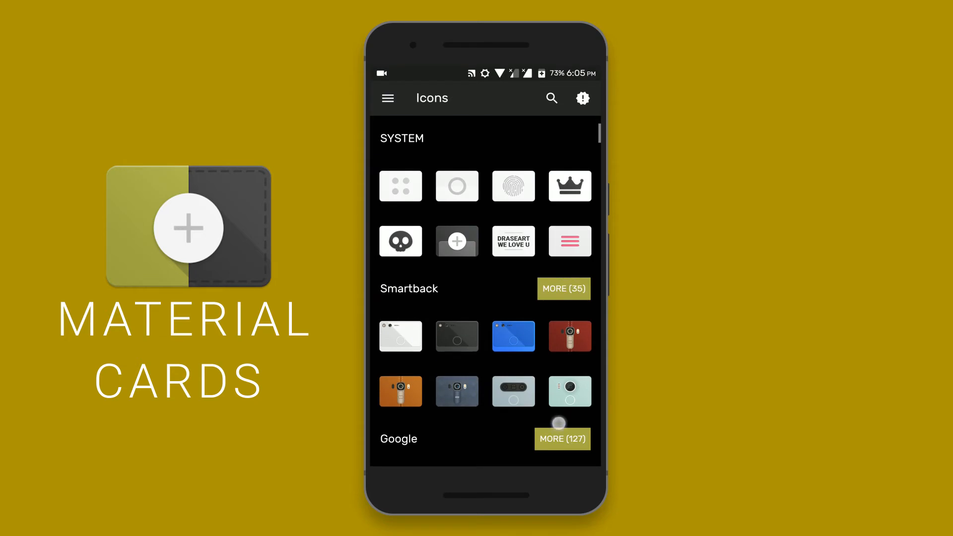
{"action": "scroll", "scroll_direction": "down", "scroll_amount": 3}
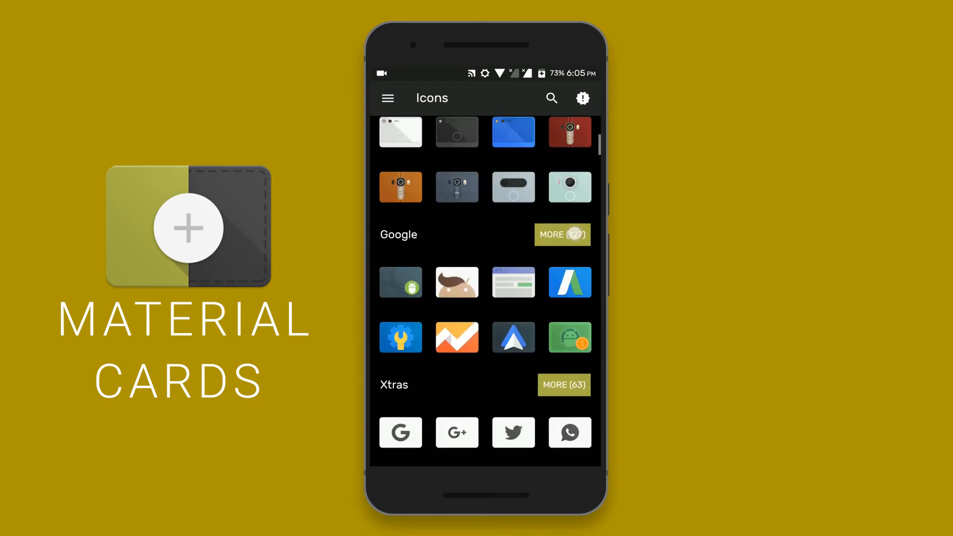
{"action": "left_click", "coordinate": [562, 235]}
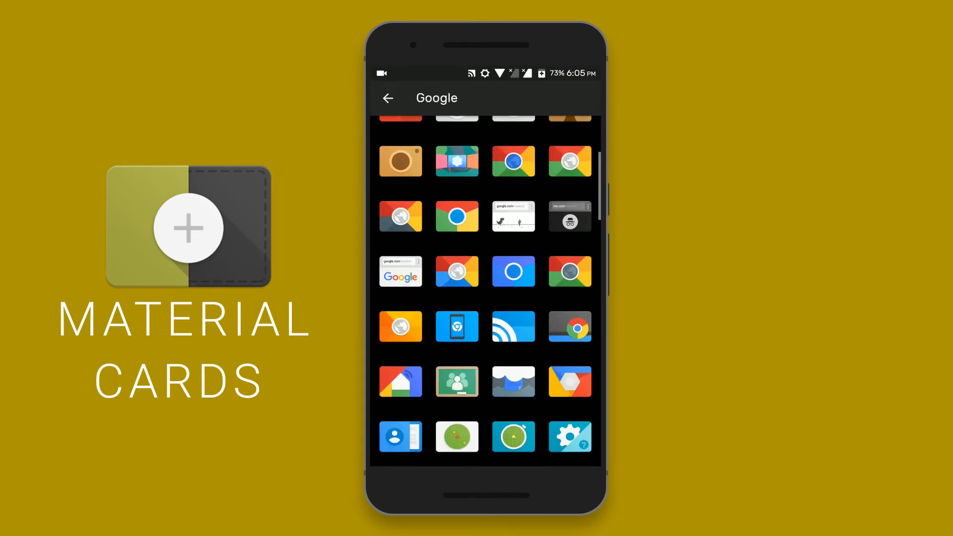
{"action": "scroll", "scroll_direction": "down", "scroll_amount": 3}
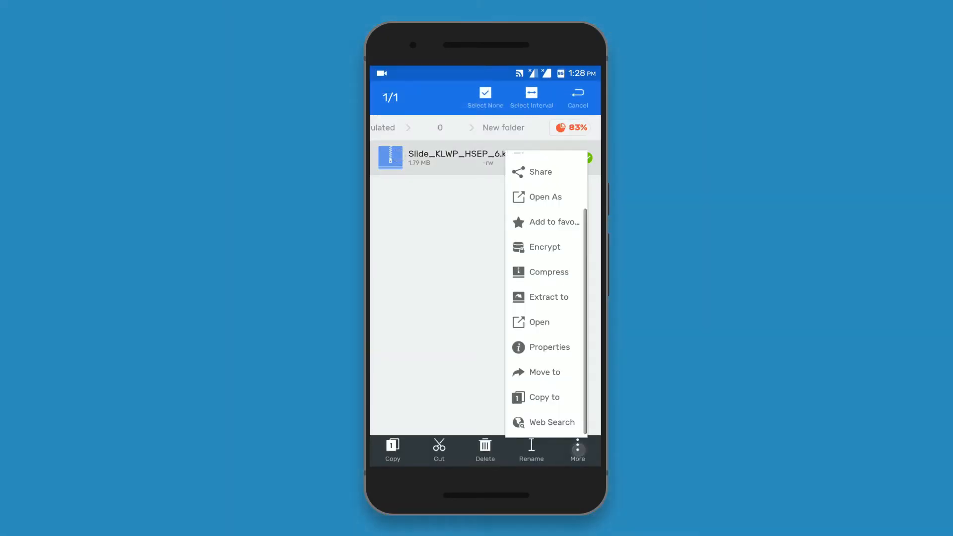
Extract Slide_KLWP_HSEP_6.klwp.zip into its own folder
{"action": "left_click", "coordinate": [549, 297]}
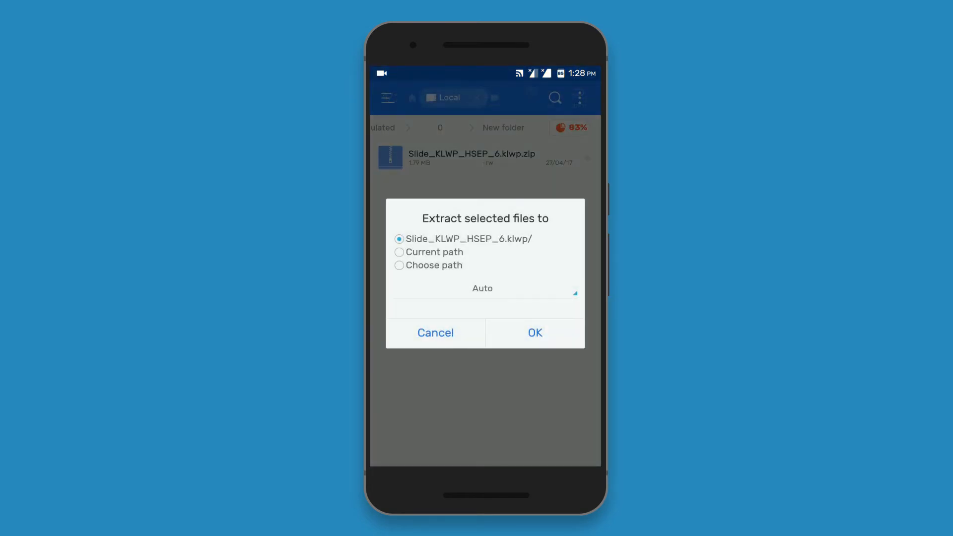
{"action": "left_click", "coordinate": [534, 333]}
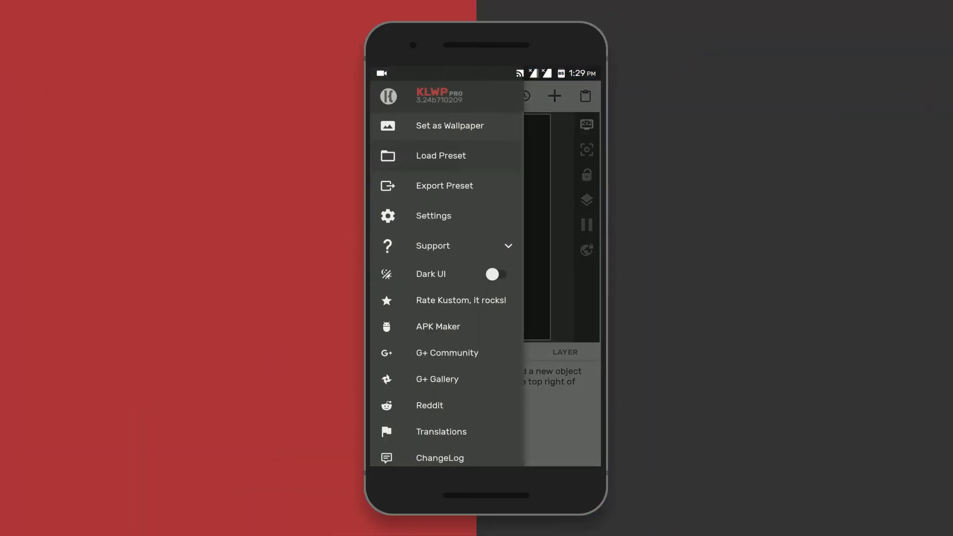
Load the night-sky Slide preset with the clock bar showing and save it
{"action": "left_click", "coordinate": [441, 156]}
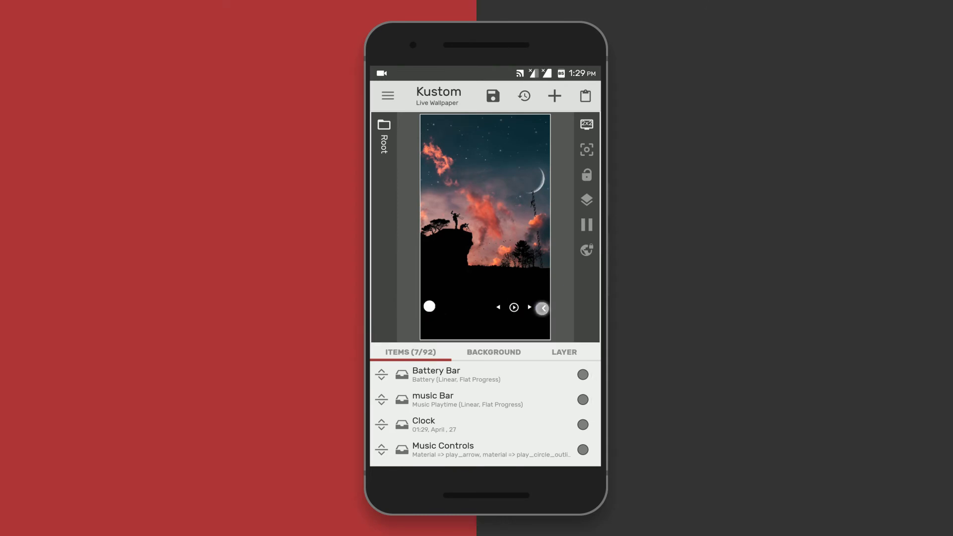
{"action": "left_click", "coordinate": [542, 307]}
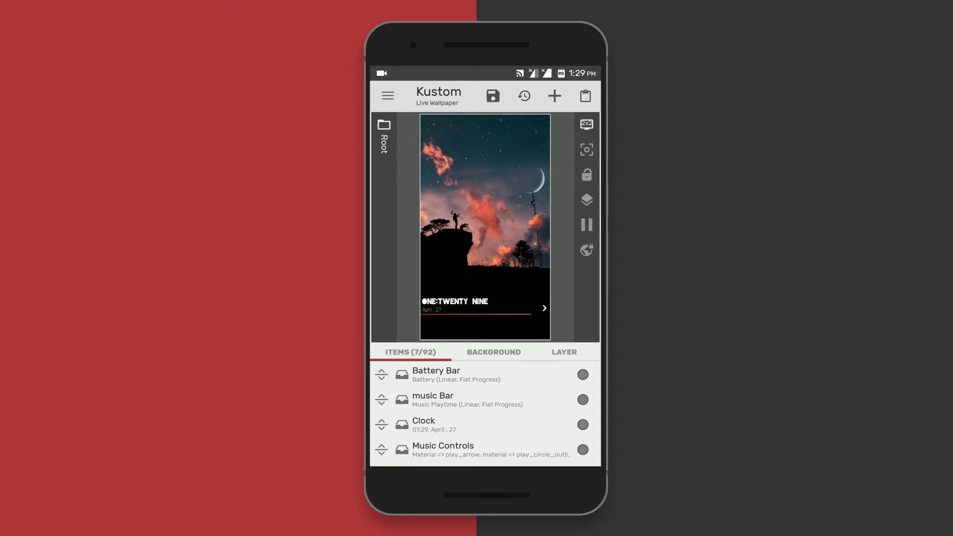
{"action": "left_click", "coordinate": [493, 96]}
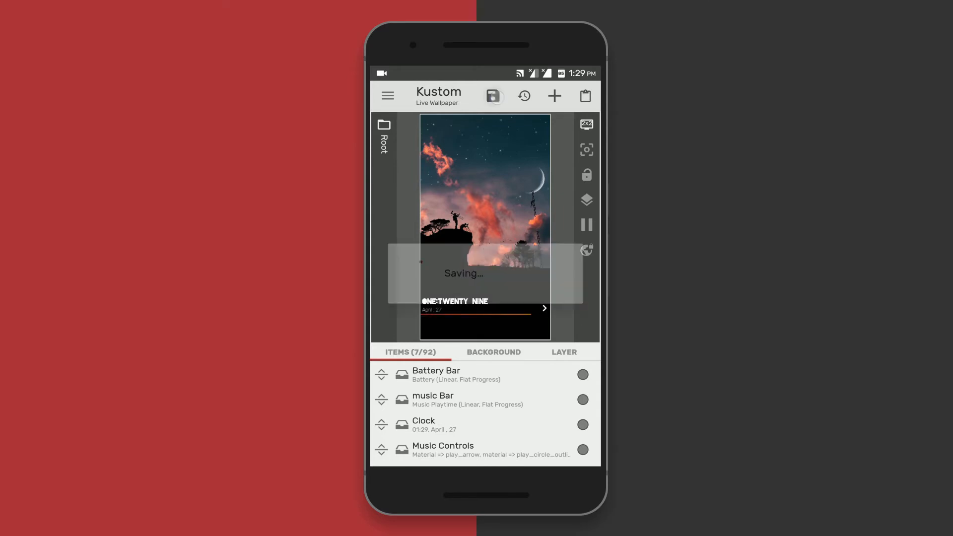
Preview the preset and apply it as the live wallpaper
{"action": "left_click", "coordinate": [493, 96]}
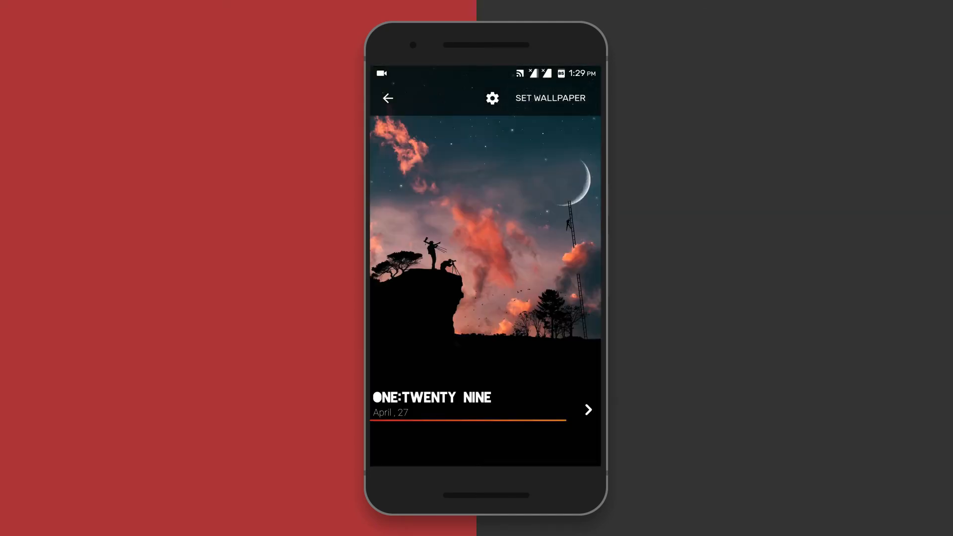
{"action": "left_click", "coordinate": [493, 98]}
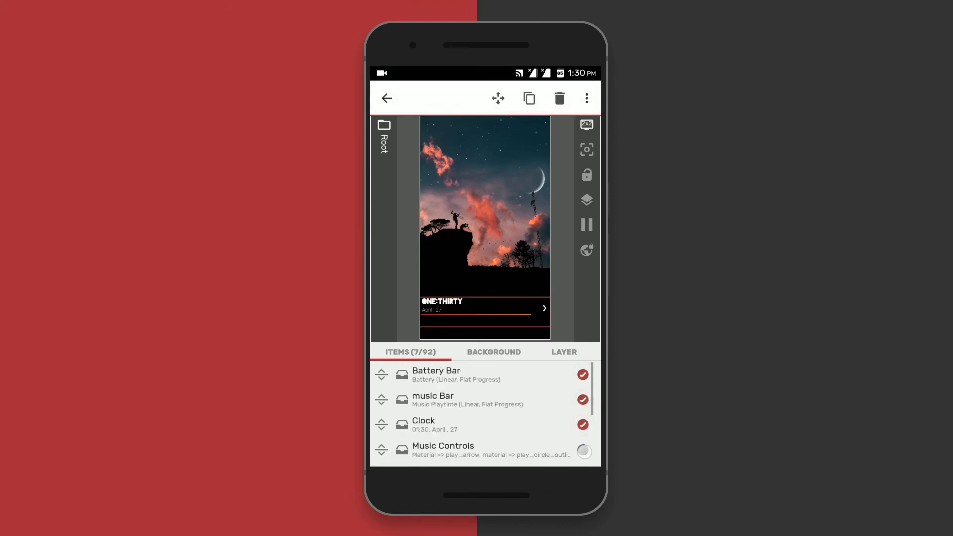
Batch-edit the checked bar, clock and music items to a Y offset of 20
{"action": "scroll", "scroll_direction": "down", "scroll_amount": 3}
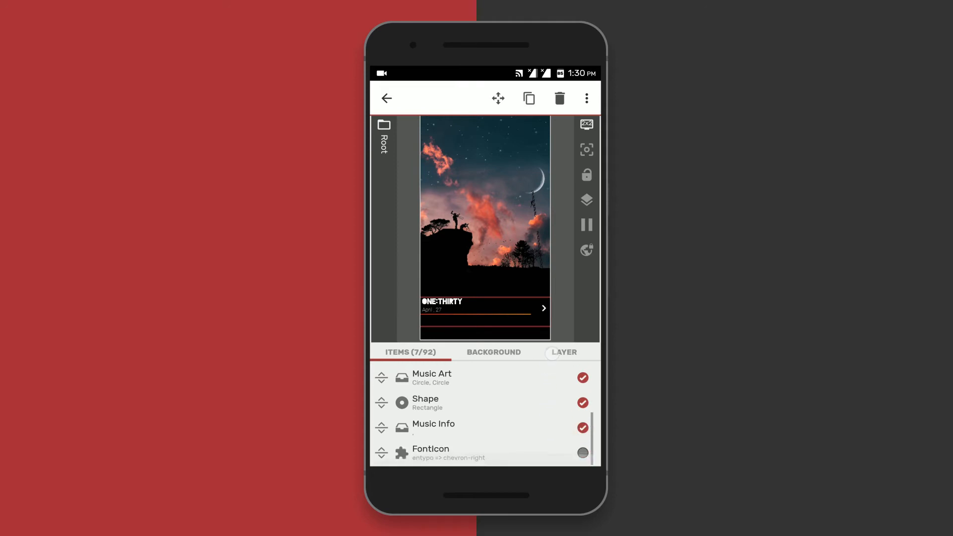
{"action": "scroll", "scroll_direction": "down", "scroll_amount": 3}
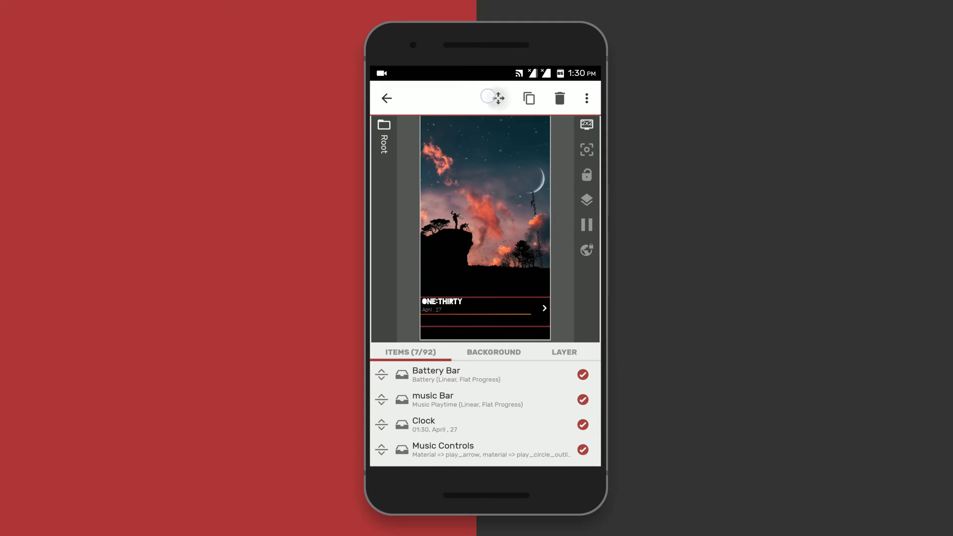
{"action": "left_click", "coordinate": [499, 98]}
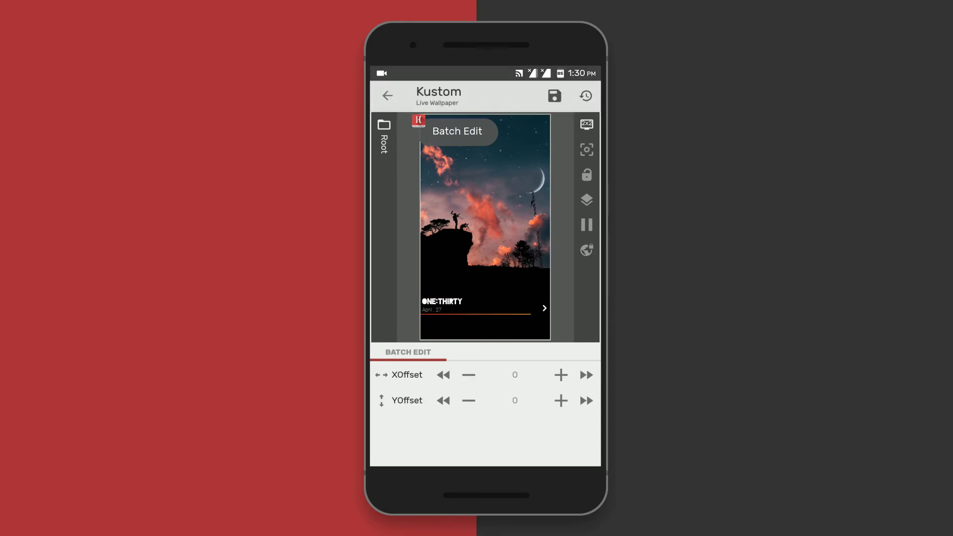
{"action": "left_click", "coordinate": [561, 400]}
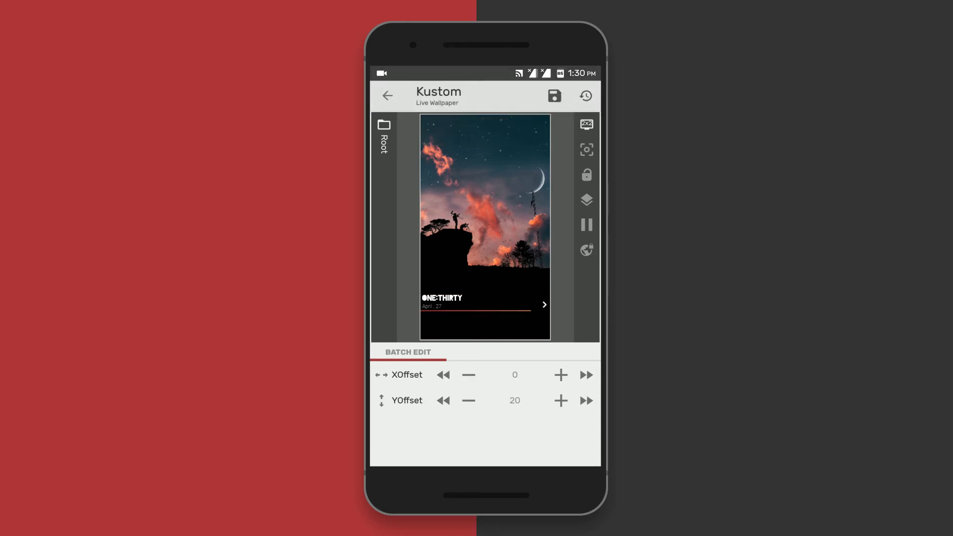
{"action": "left_click", "coordinate": [586, 401]}
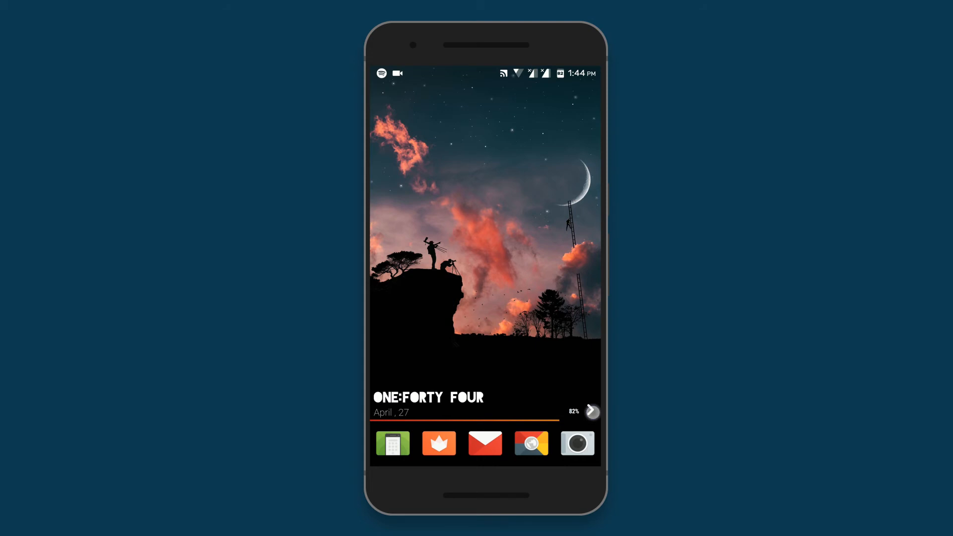
Reveal the music player controls in the home screen's bottom bar
{"action": "left_click", "coordinate": [591, 411]}
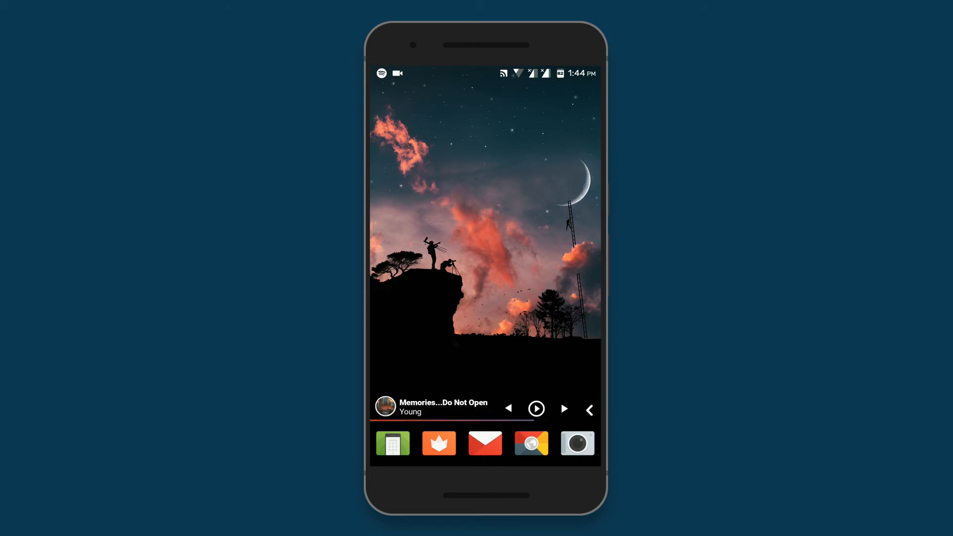
{"action": "left_click", "coordinate": [565, 408]}
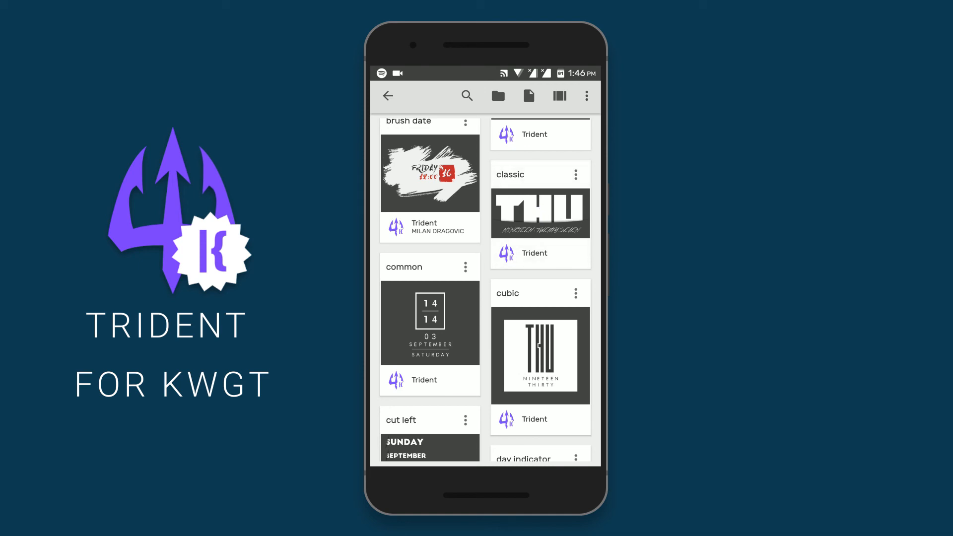
Load Trident's classic THU widget preset and save it
{"action": "left_click", "coordinate": [540, 212]}
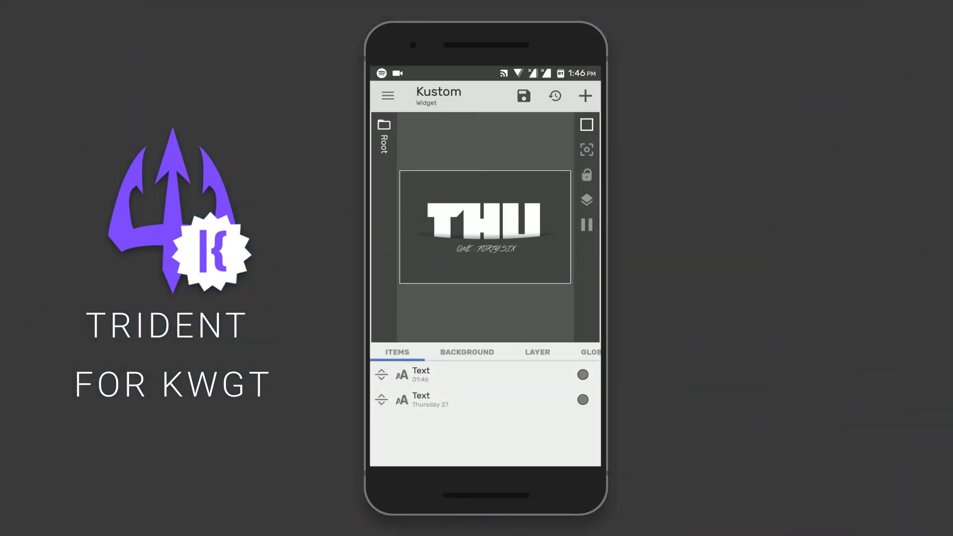
{"action": "left_click", "coordinate": [523, 95]}
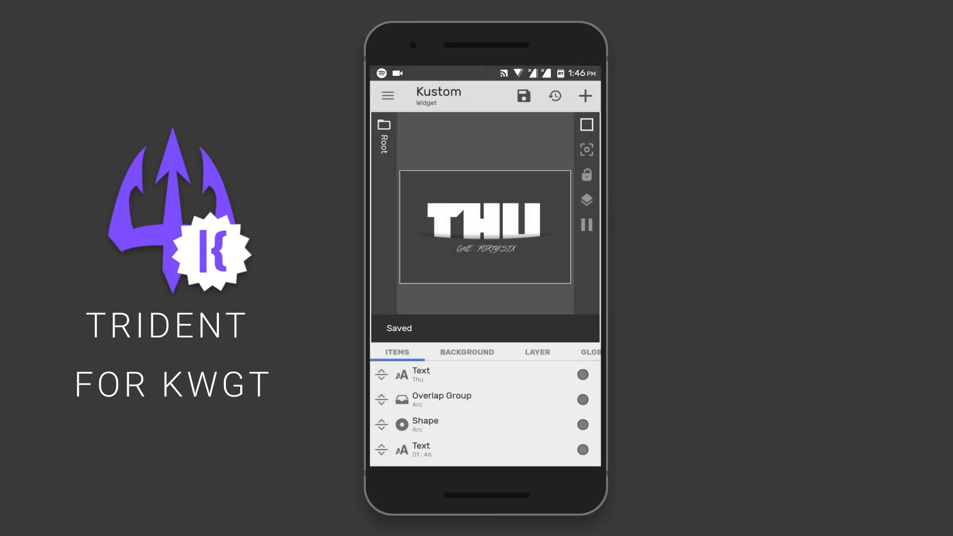